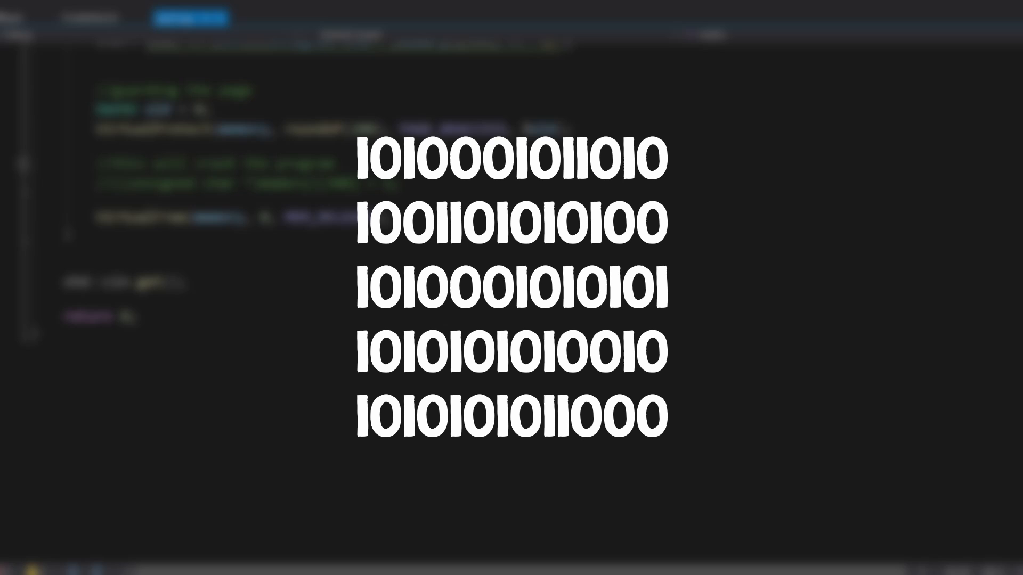
Replace VirtualAlloc's hard-coded (void *)0xffff0001 address with 0 and break the 200-byte call onto two lines
{"action": "scroll", "scroll_direction": "up", "scroll_amount": 3}
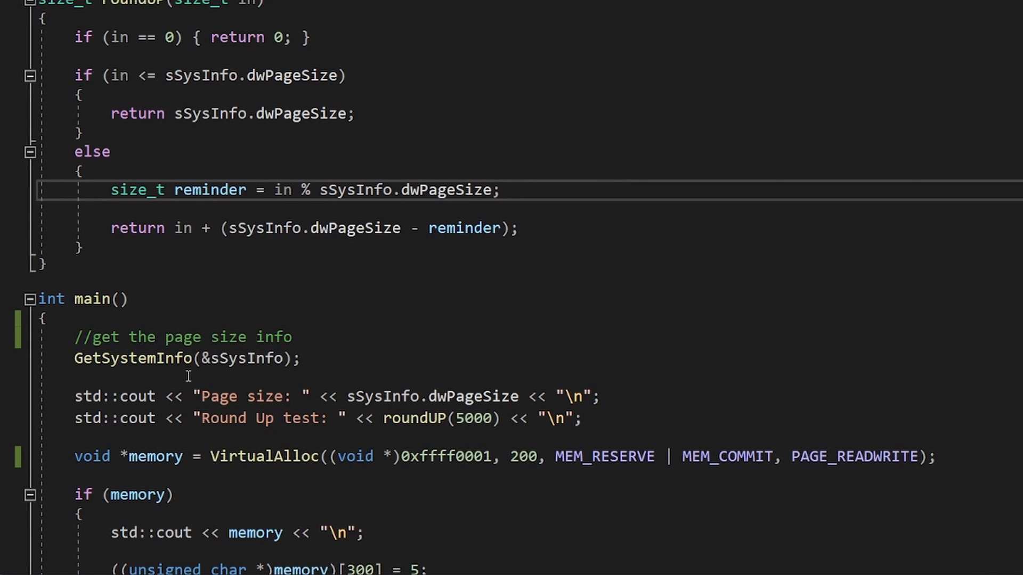
{"action": "triple_click", "coordinate": [186, 358]}
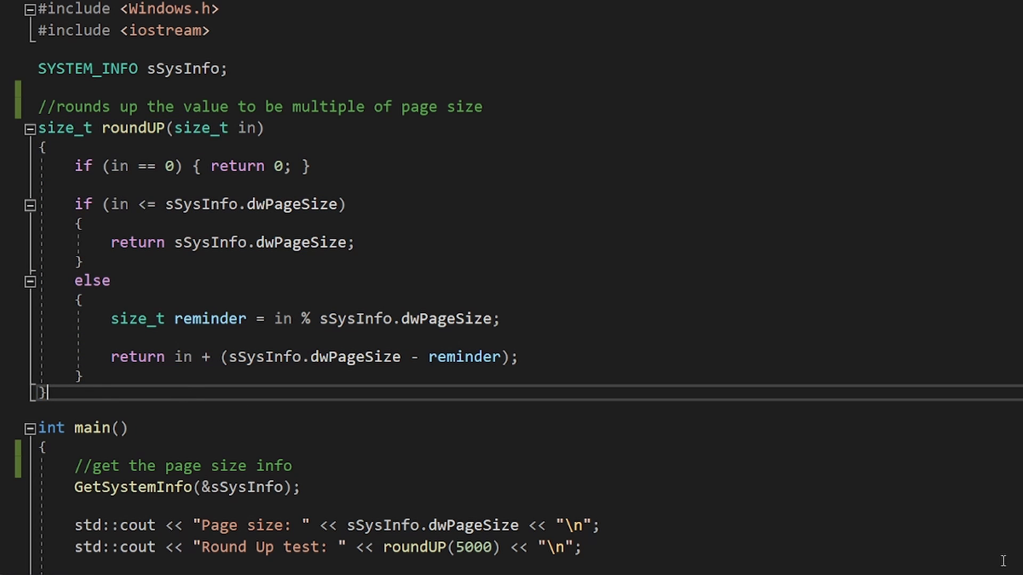
{"action": "scroll", "scroll_direction": "down", "scroll_amount": 3}
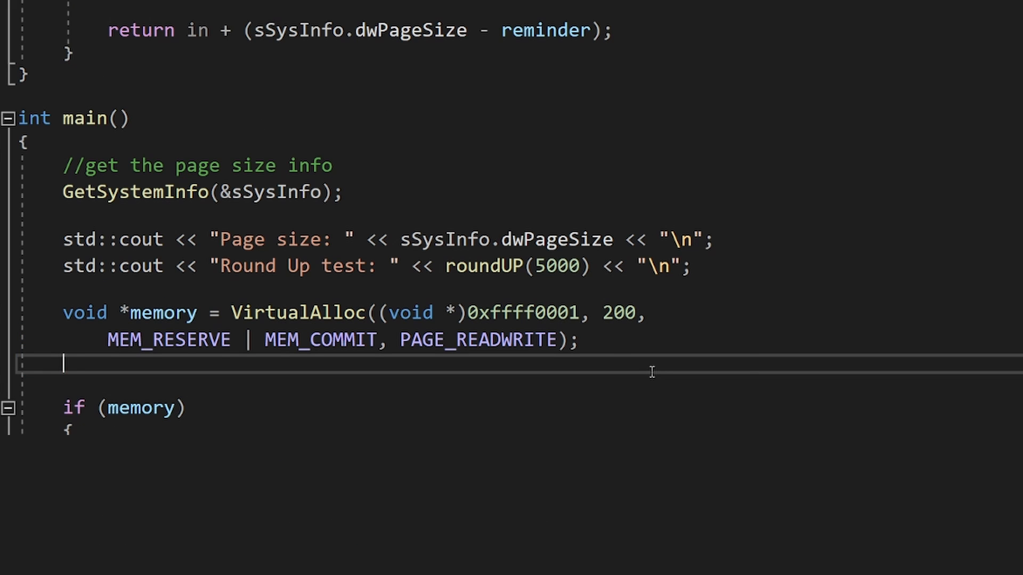
{"action": "double_click", "coordinate": [554, 312]}
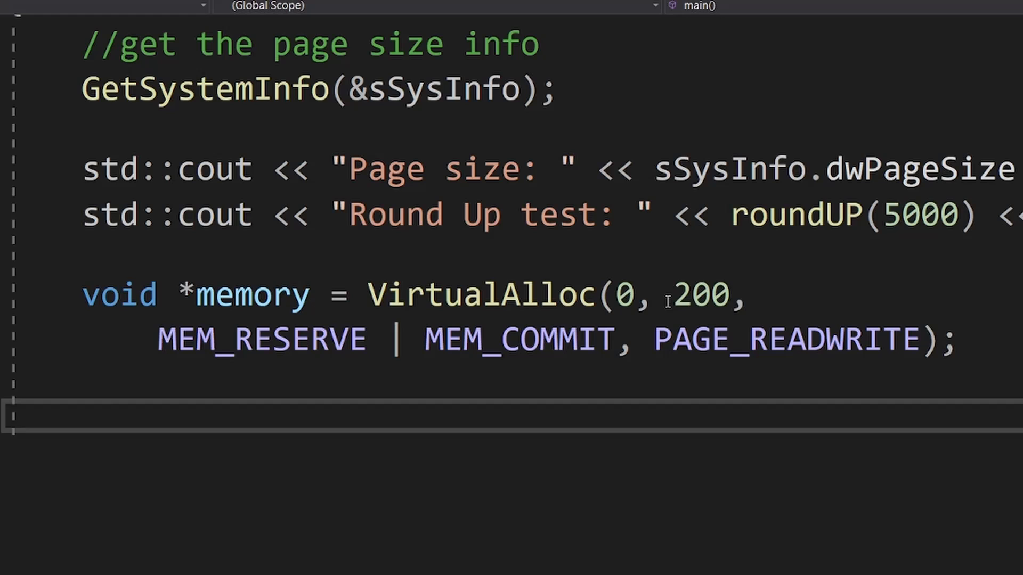
{"action": "double_click", "coordinate": [697, 295]}
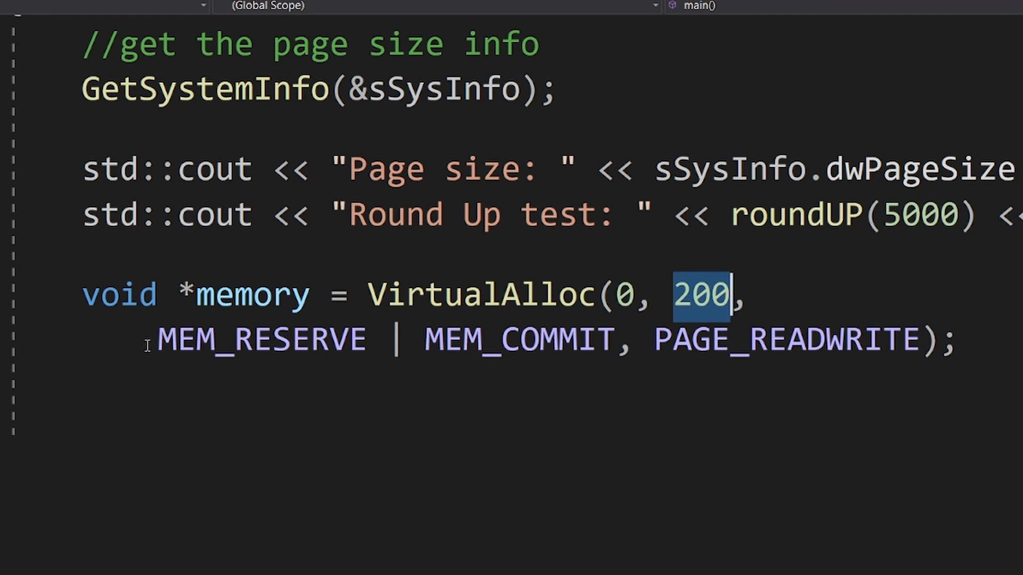
{"action": "double_click", "coordinate": [261, 340]}
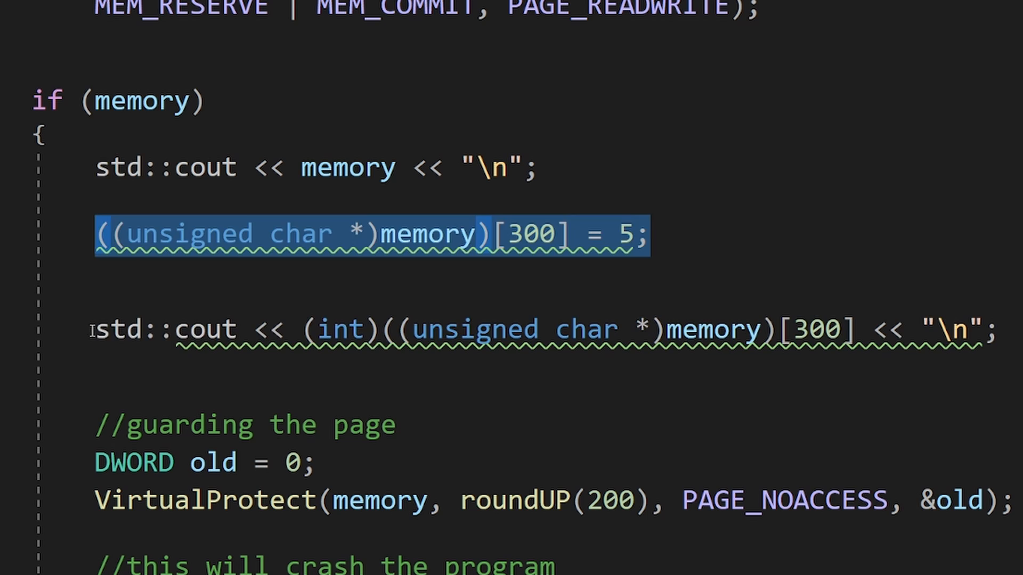
{"action": "scroll", "scroll_direction": "up", "scroll_amount": 3}
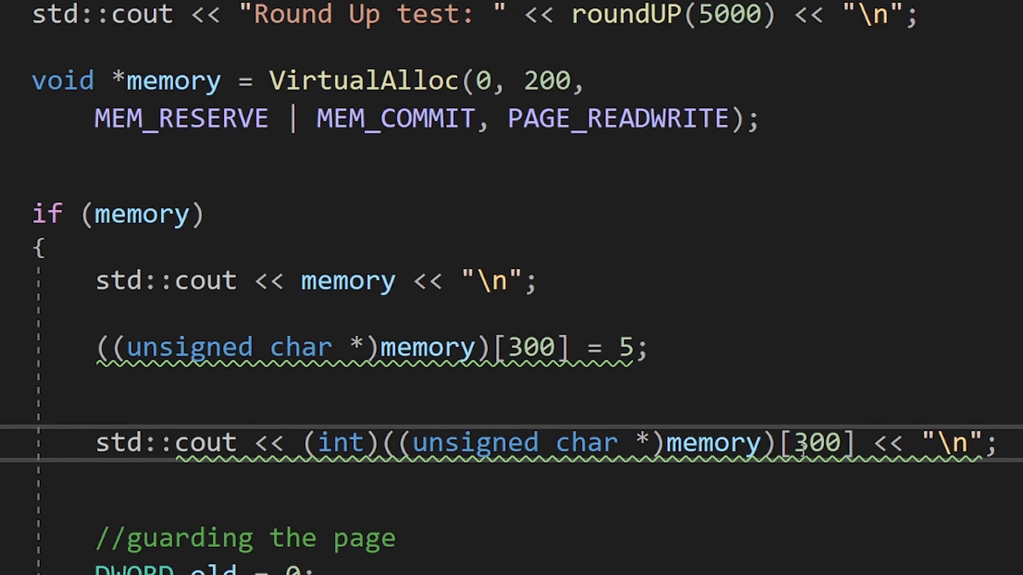
{"action": "mouse_move", "coordinate": [811, 443]}
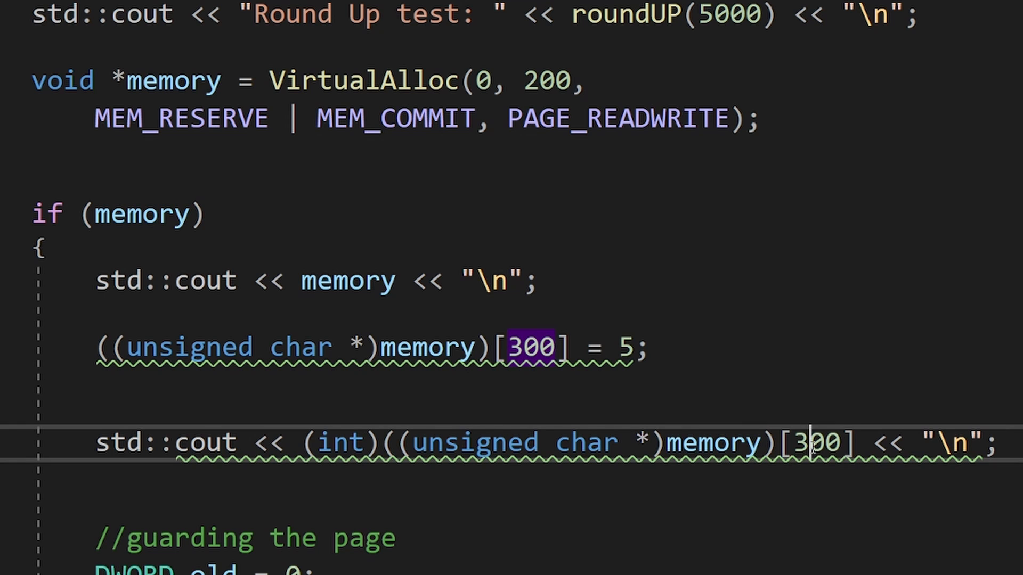
{"action": "double_click", "coordinate": [548, 80]}
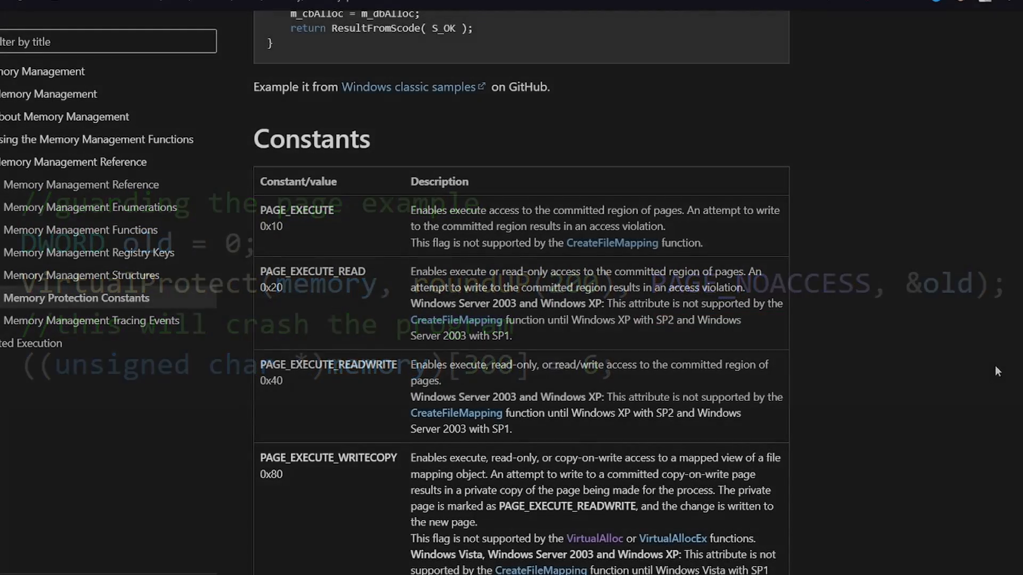
Scroll through the Memory Protection Constants table to review the page access flags
{"action": "scroll", "scroll_direction": "down", "scroll_amount": 3}
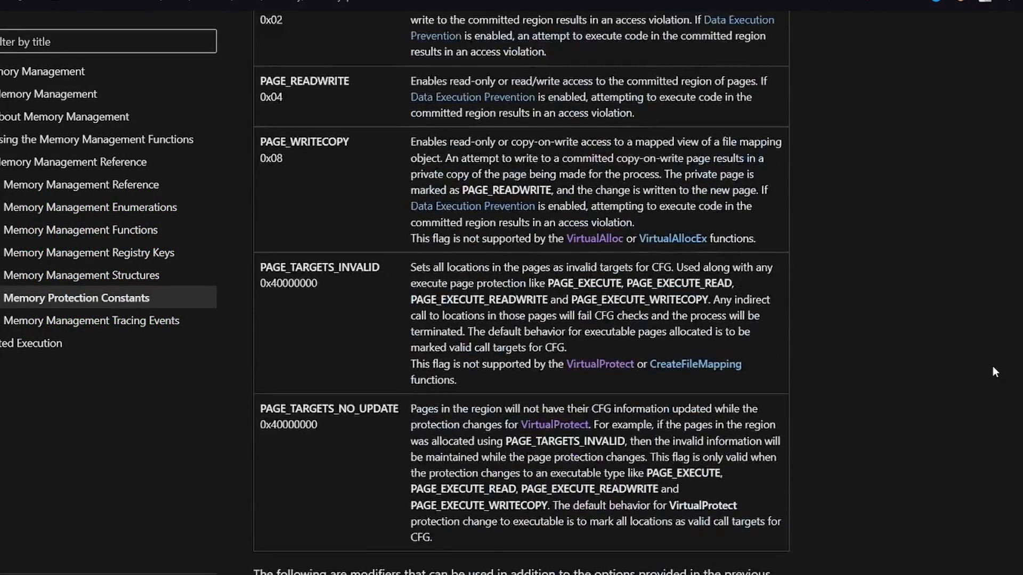
{"action": "scroll", "scroll_direction": "down", "scroll_amount": 3}
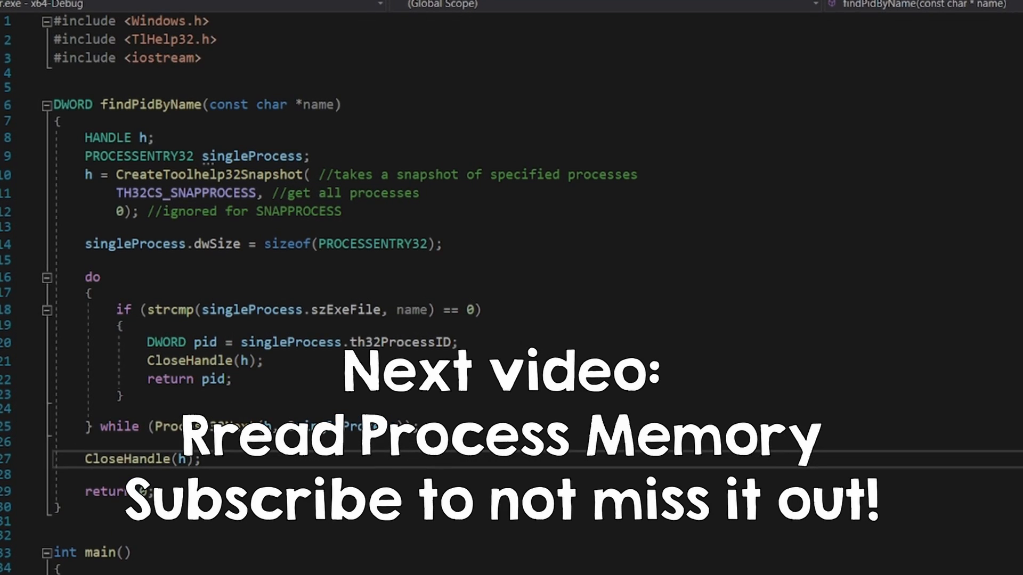
{"action": "scroll", "scroll_direction": "down", "scroll_amount": 3}
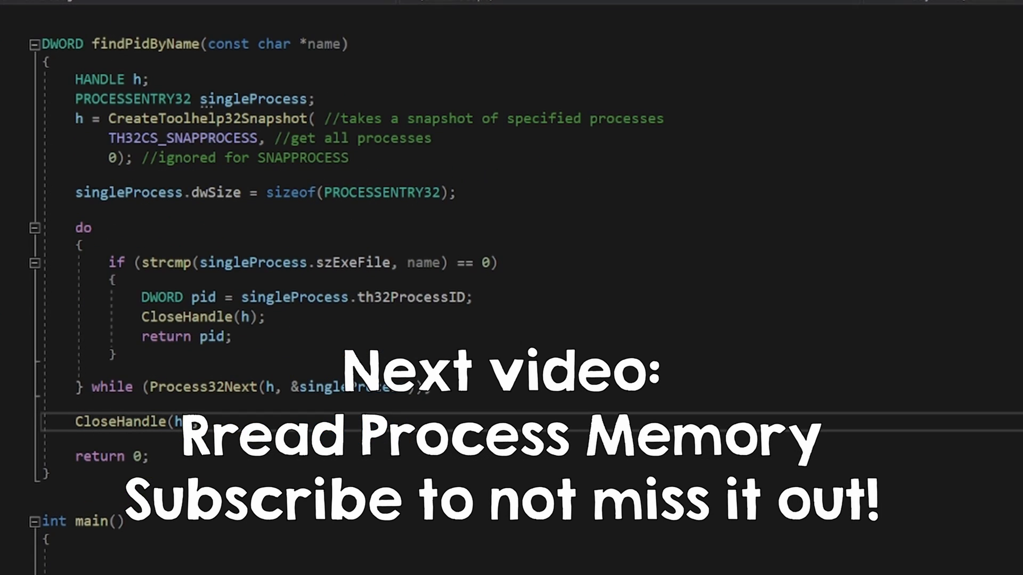